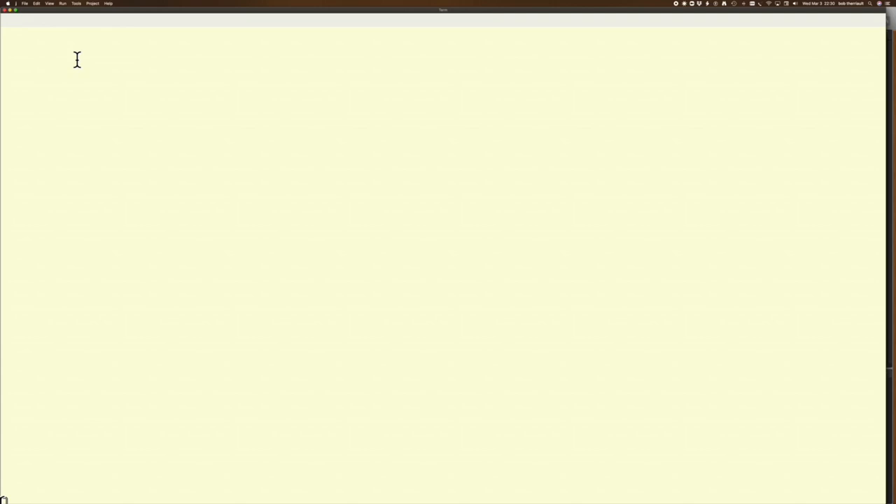
mouse_move(78, 28)
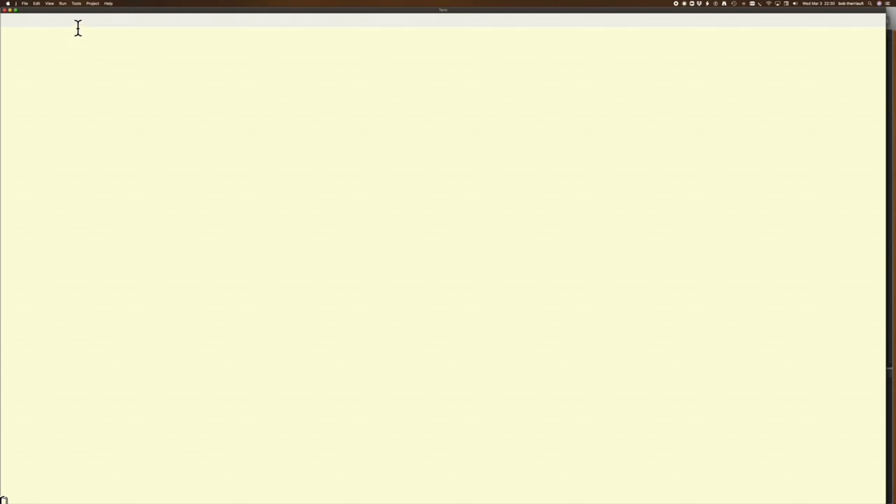
Open the J Wiki Pacman page in Safari and scroll to Install/Update Everything.
left_click(77, 4)
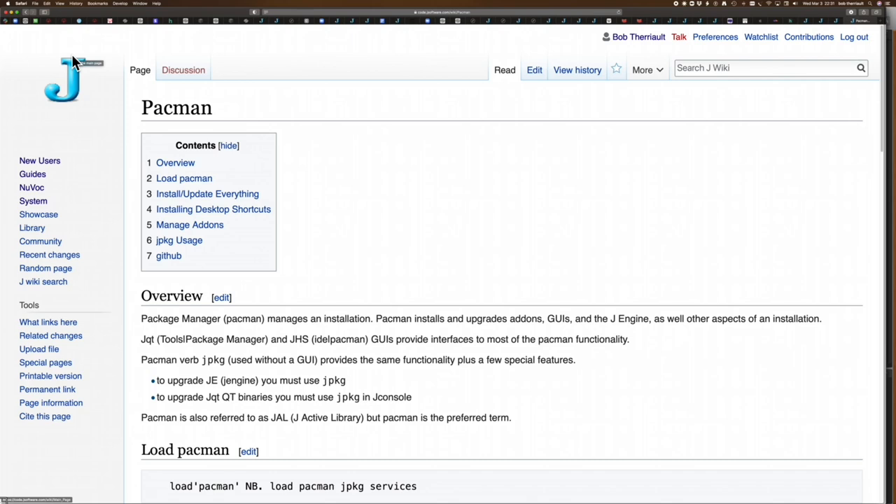
mouse_move(331, 311)
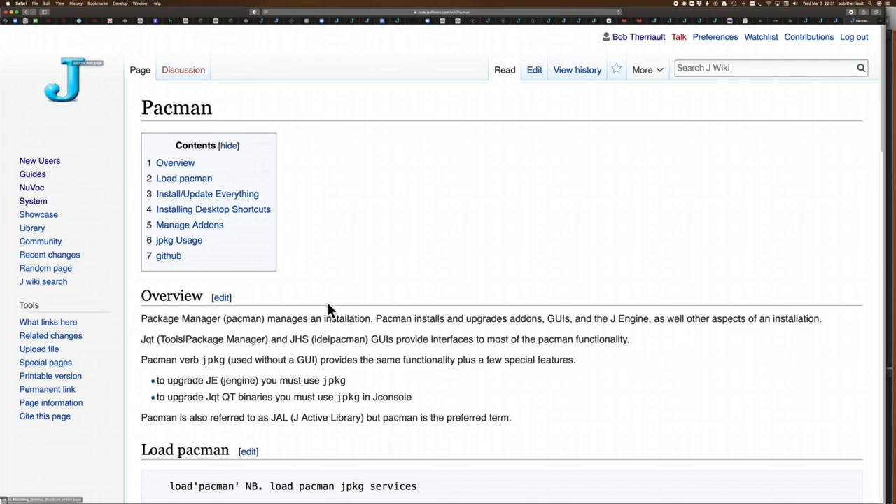
scroll("down", 3)
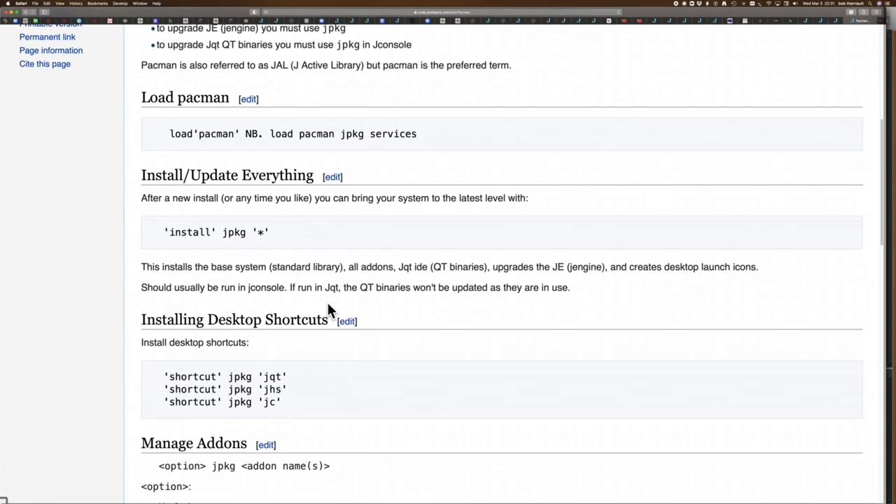
scroll("down", 3)
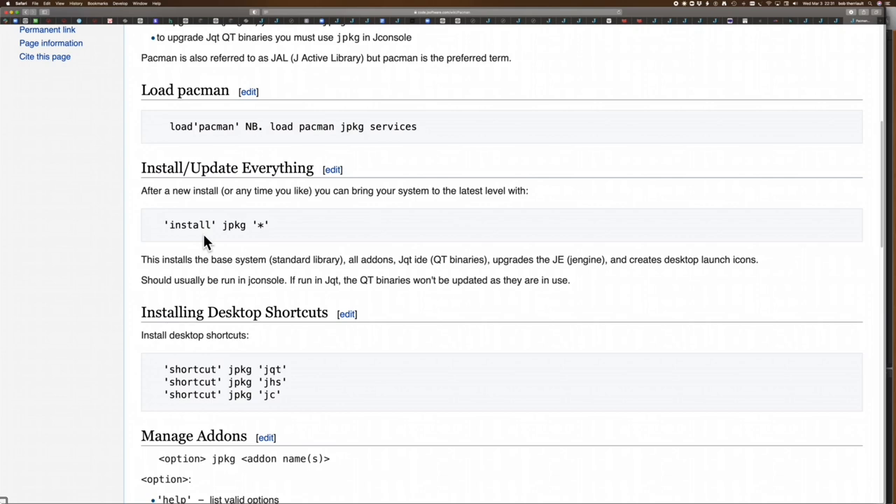
mouse_move(231, 231)
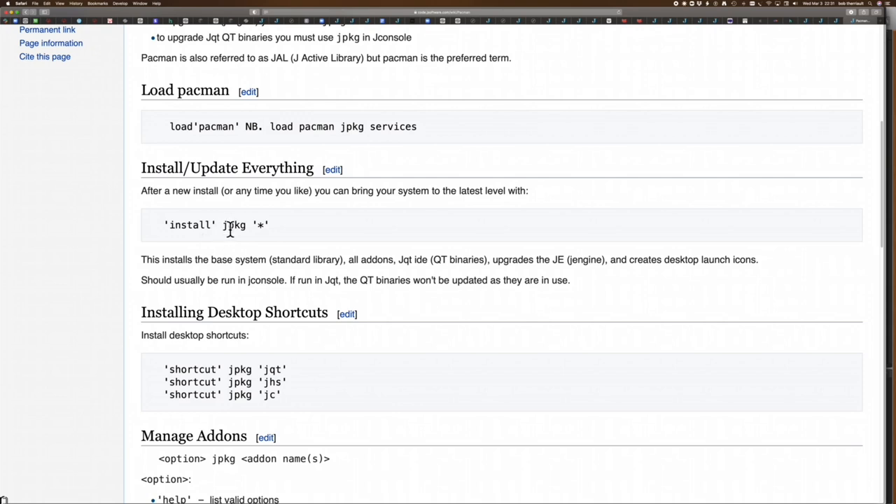
mouse_move(203, 237)
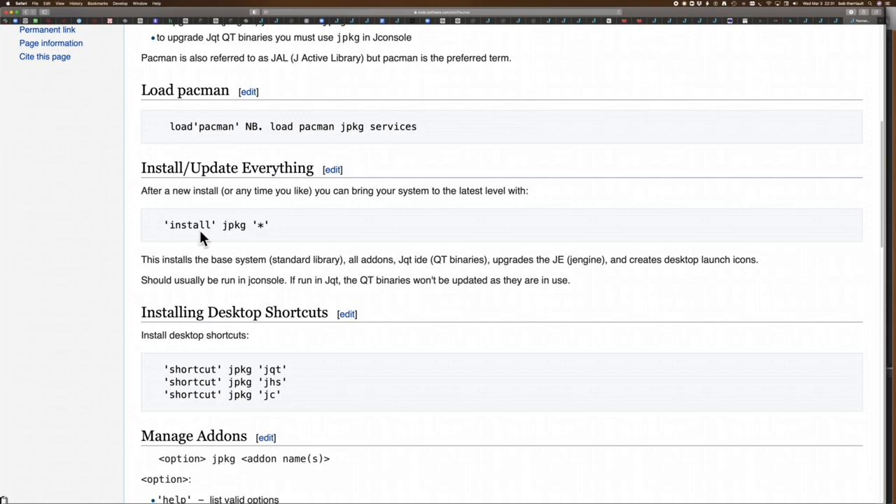
mouse_move(273, 242)
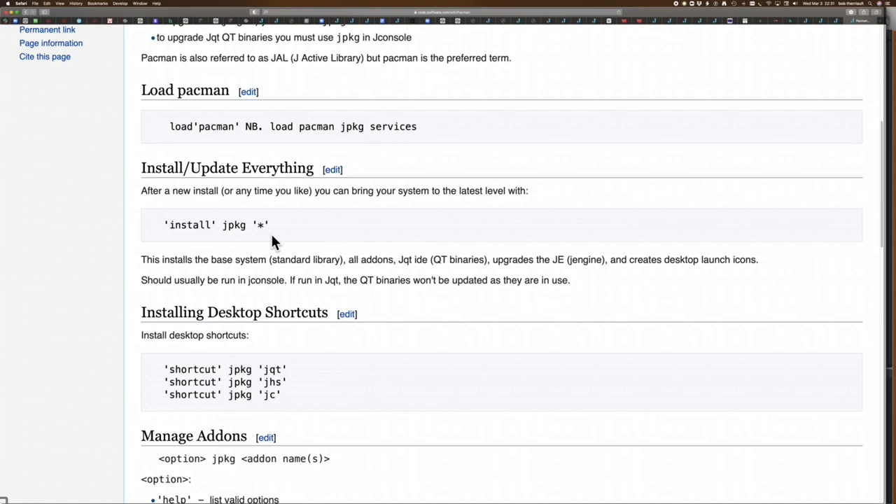
scroll("down", 3)
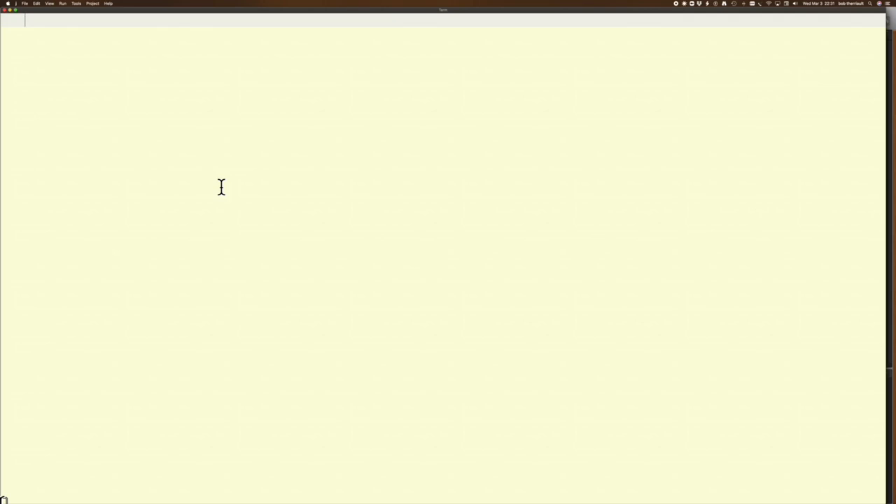
mouse_move(99, 74)
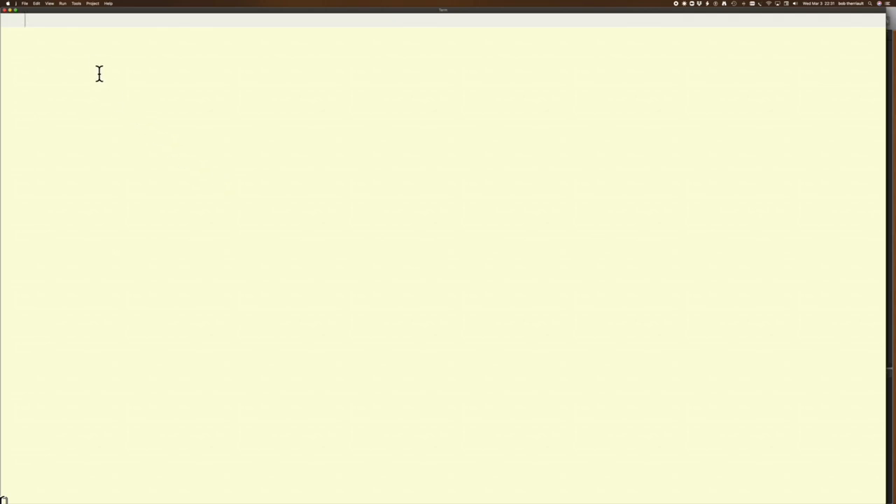
mouse_move(74, 37)
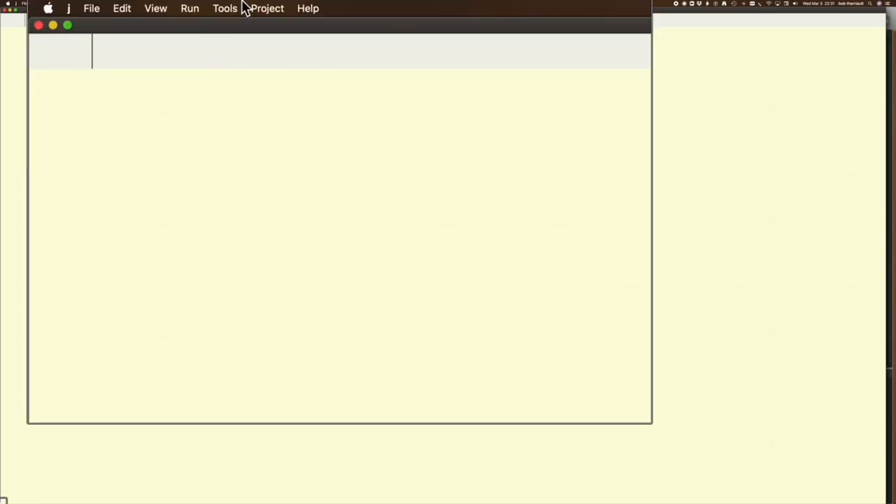
Switch to JQt's Package Manager and scroll through the package list.
left_click(225, 8)
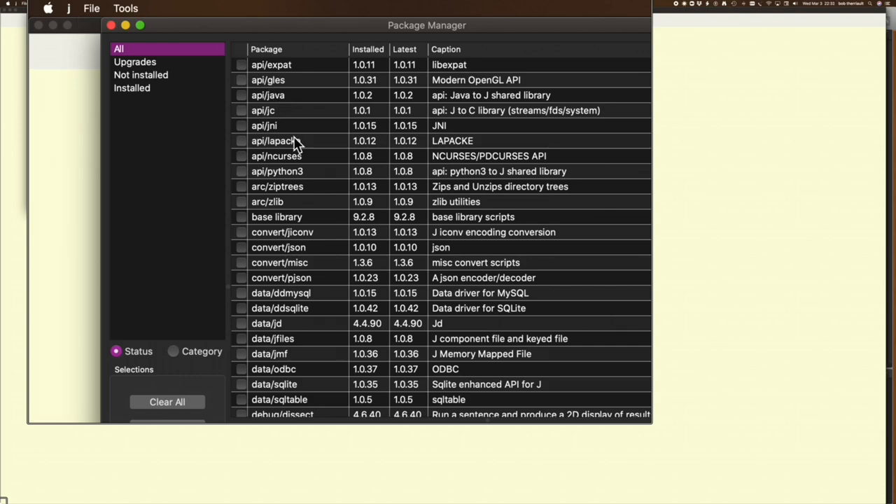
scroll("down", 3)
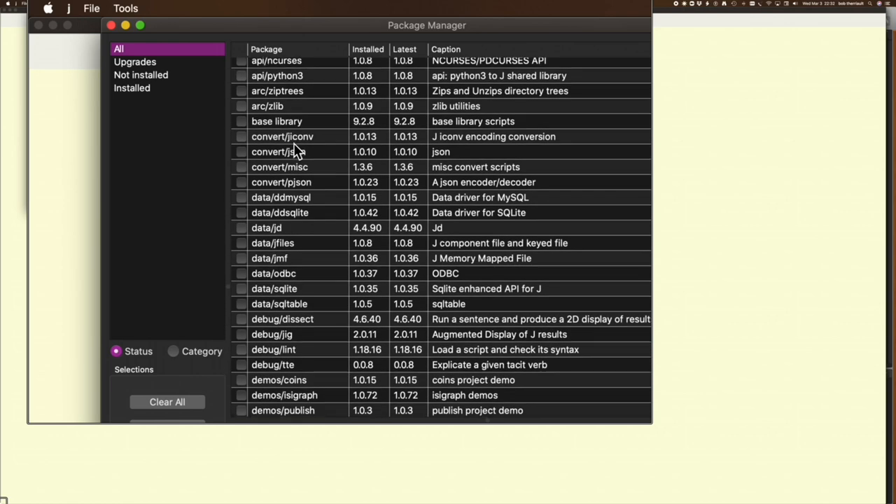
scroll("down", 3)
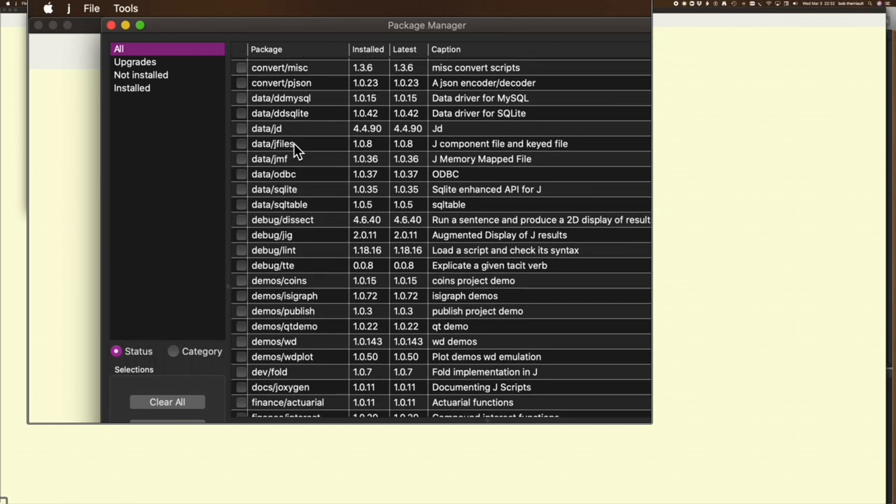
scroll("down", 3)
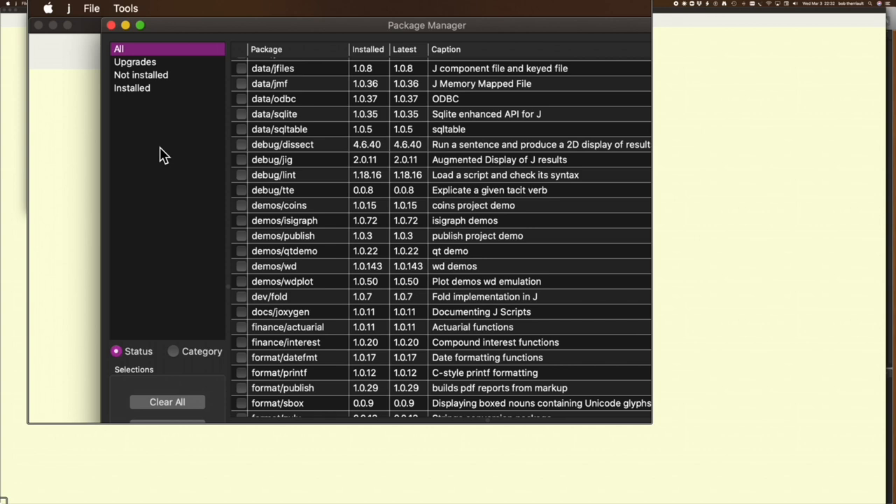
mouse_move(140, 77)
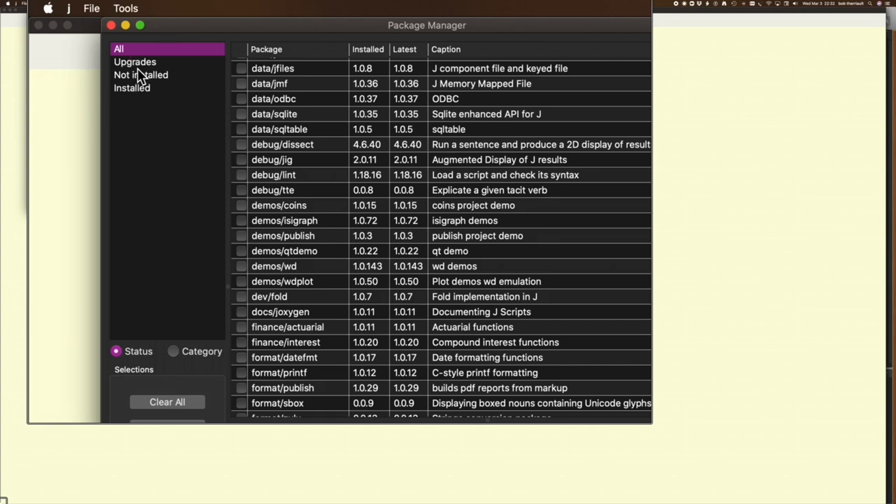
List packages by status: Upgrades, Not installed, then another status entry.
left_click(135, 62)
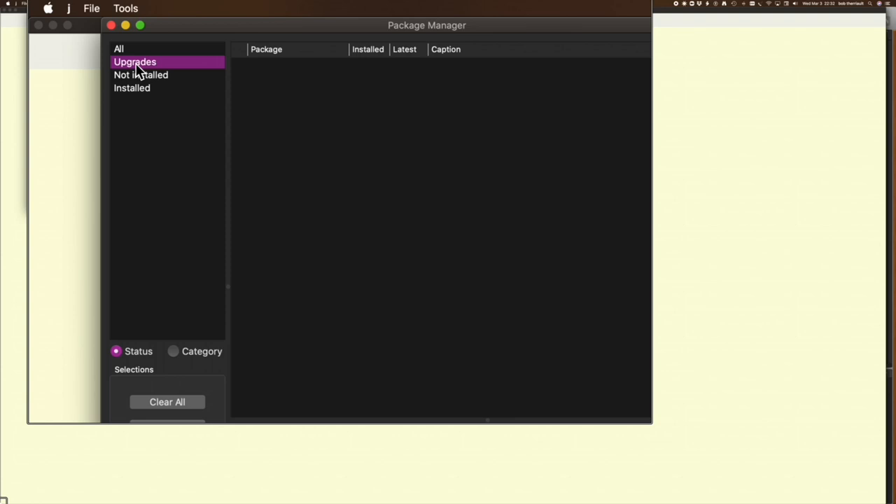
mouse_move(138, 84)
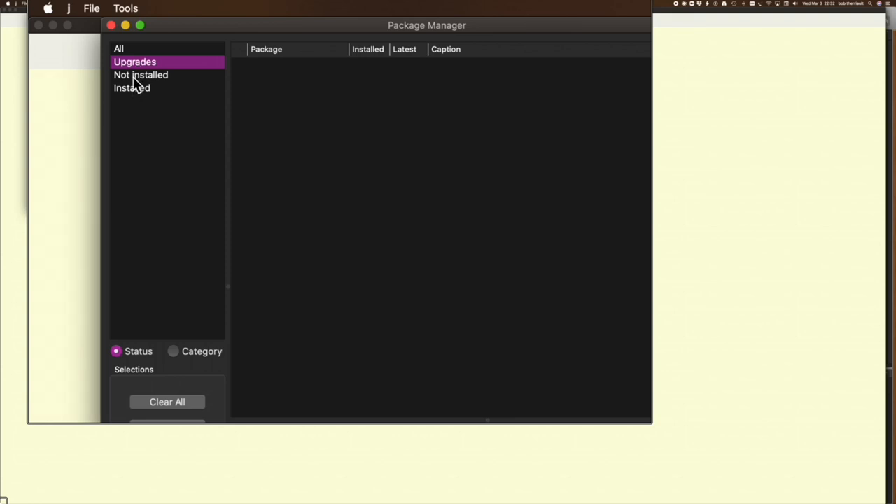
left_click(141, 75)
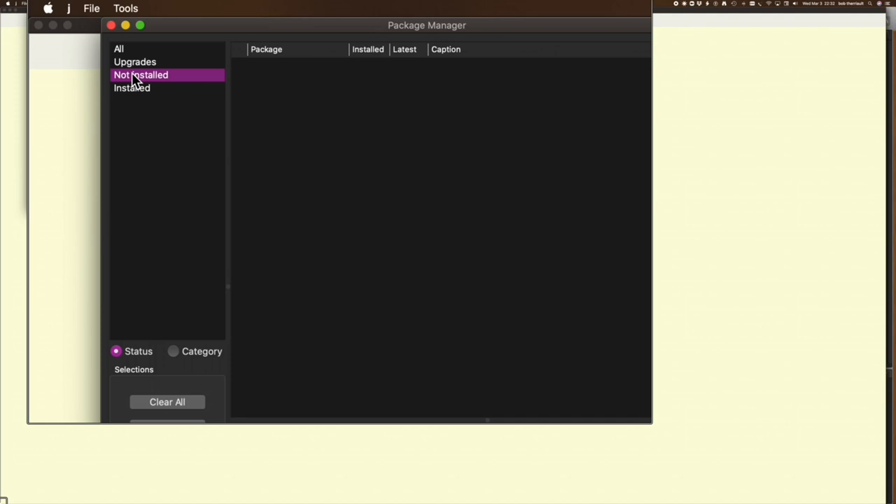
left_click(131, 88)
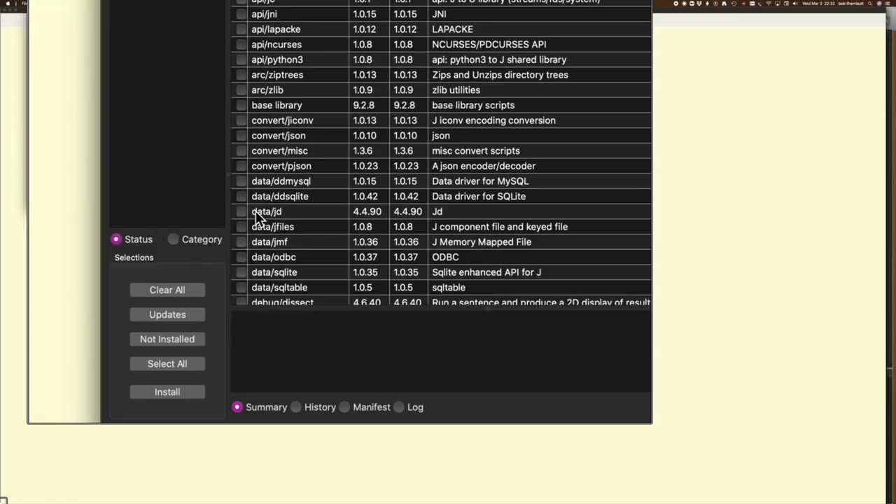
Group packages by category, view graphics, then debug, and select dissect.
left_click(173, 212)
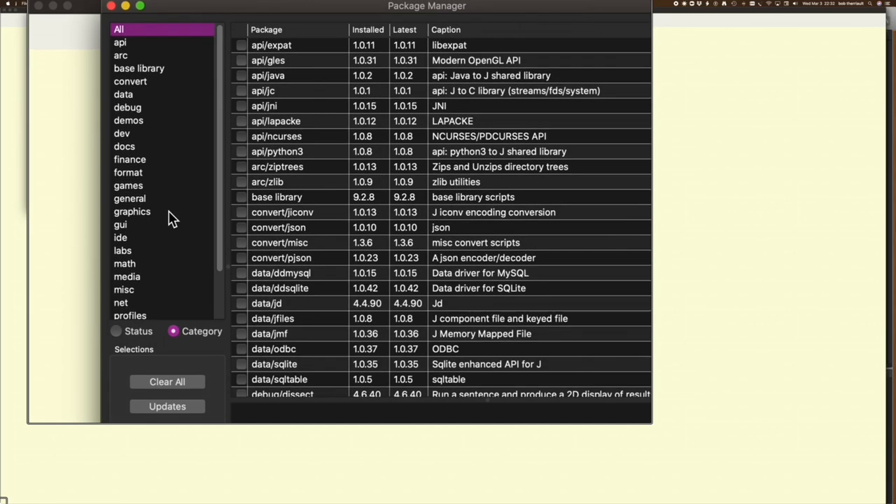
left_click(132, 211)
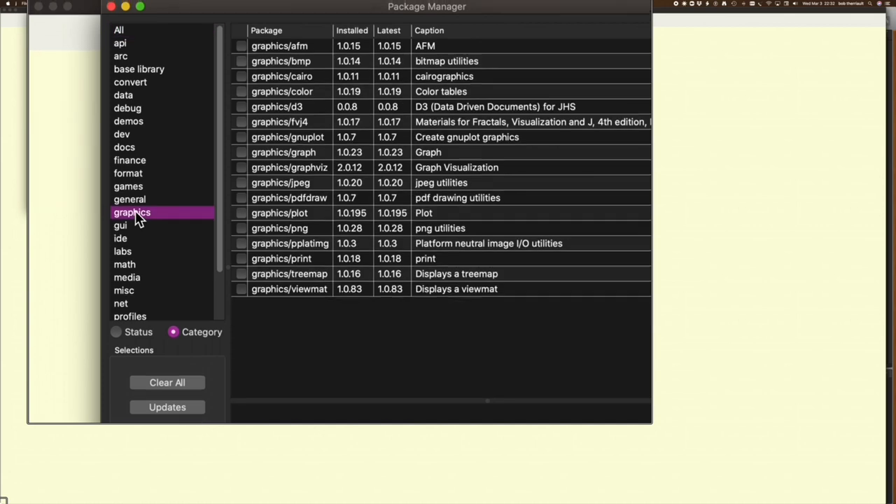
left_click(127, 126)
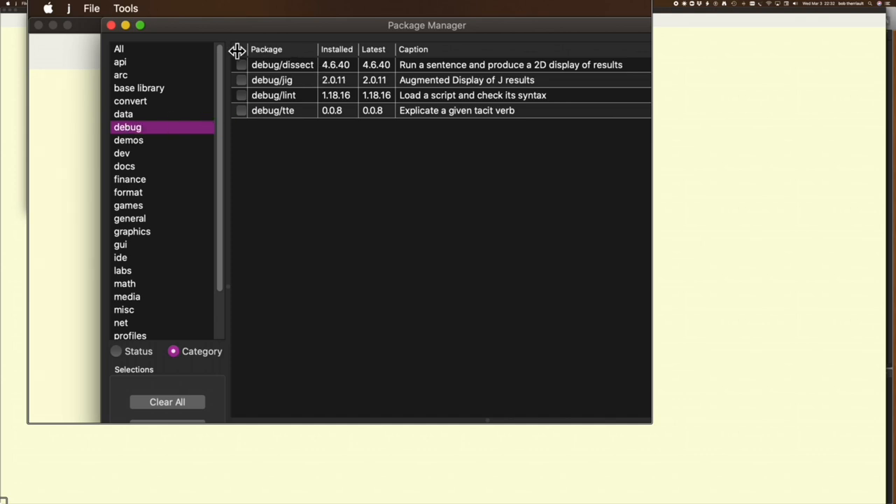
left_click(241, 65)
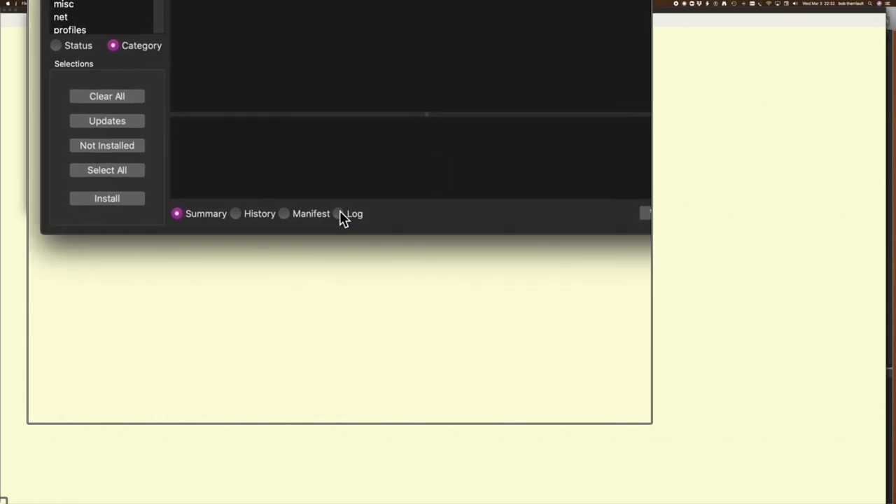
View the dissect package's Log, Summary and History panels.
left_click(339, 213)
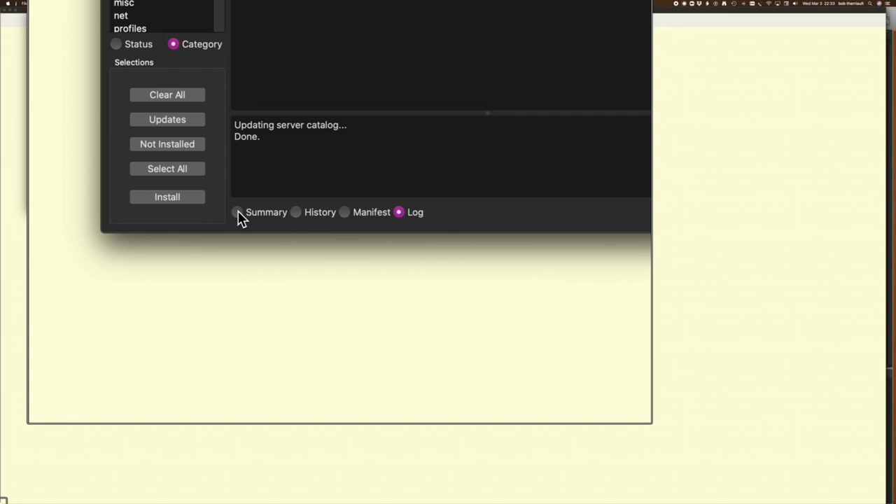
left_click(239, 212)
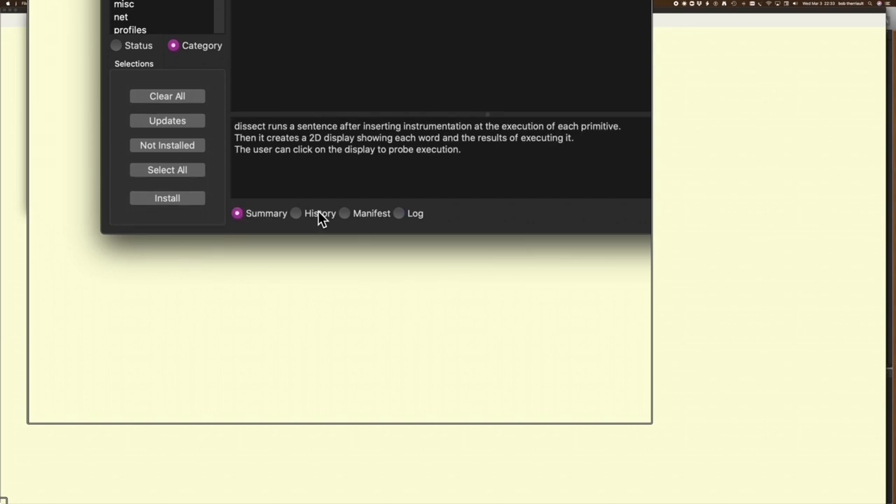
left_click(344, 214)
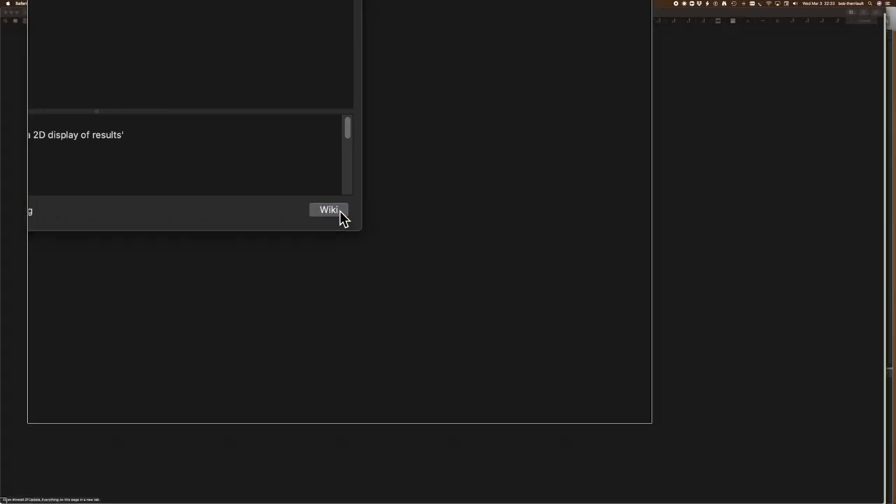
Open dissect's J Wiki page and scroll to its Dissect loading instructions.
left_click(328, 209)
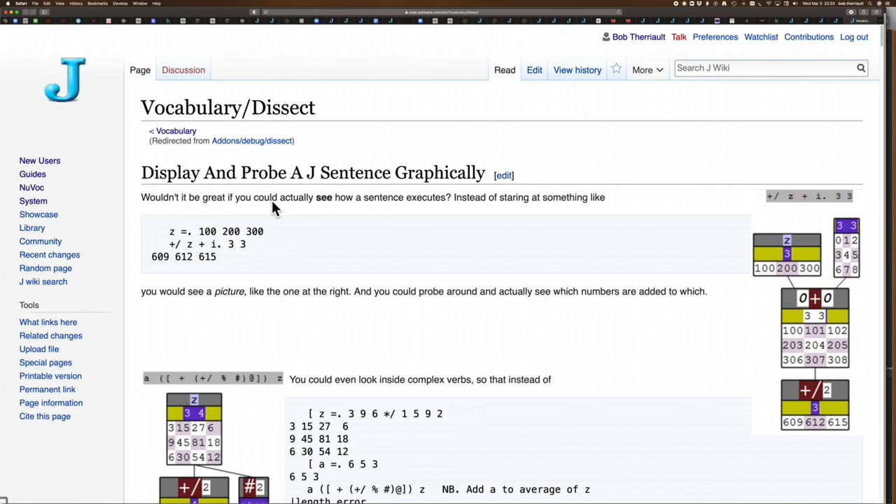
mouse_move(272, 203)
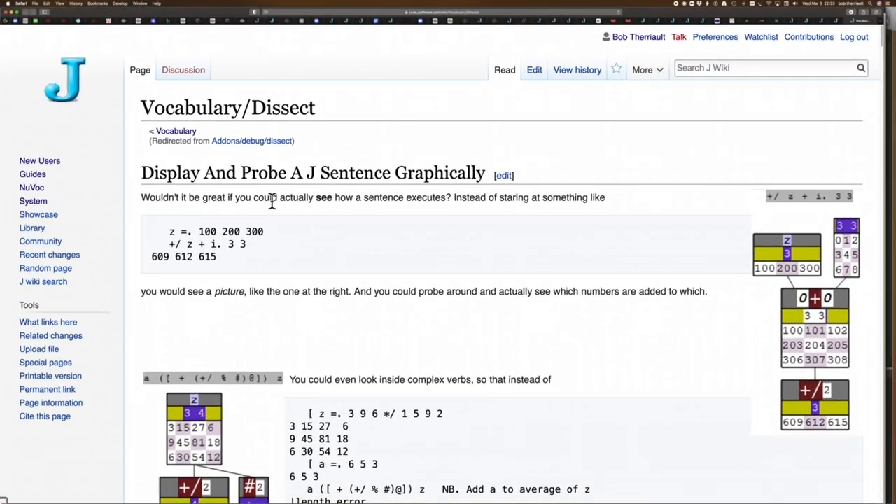
scroll("down", 3)
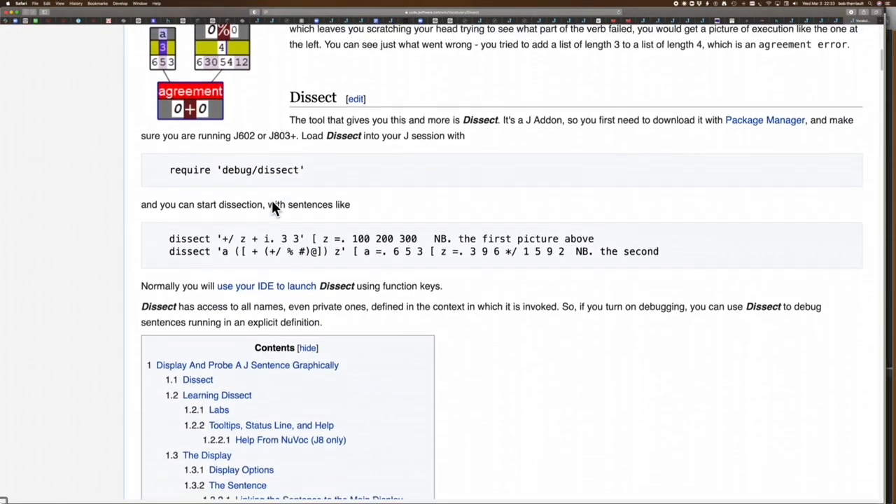
scroll("down", 3)
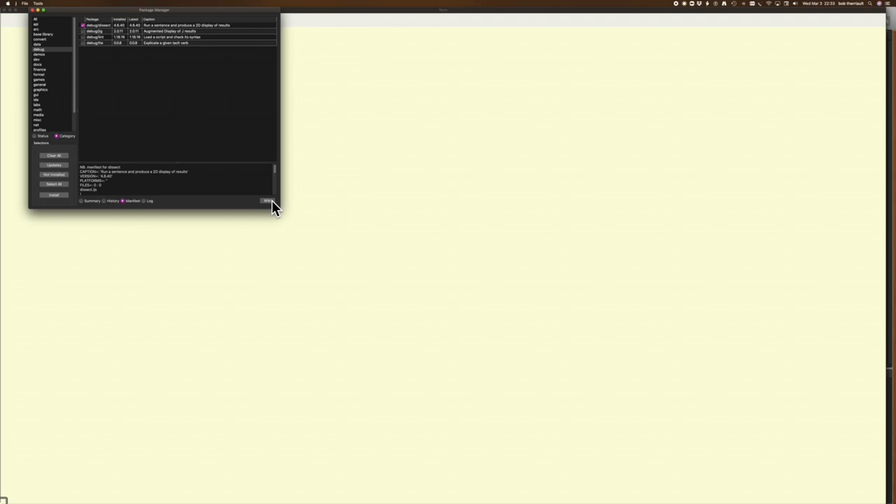
mouse_move(272, 206)
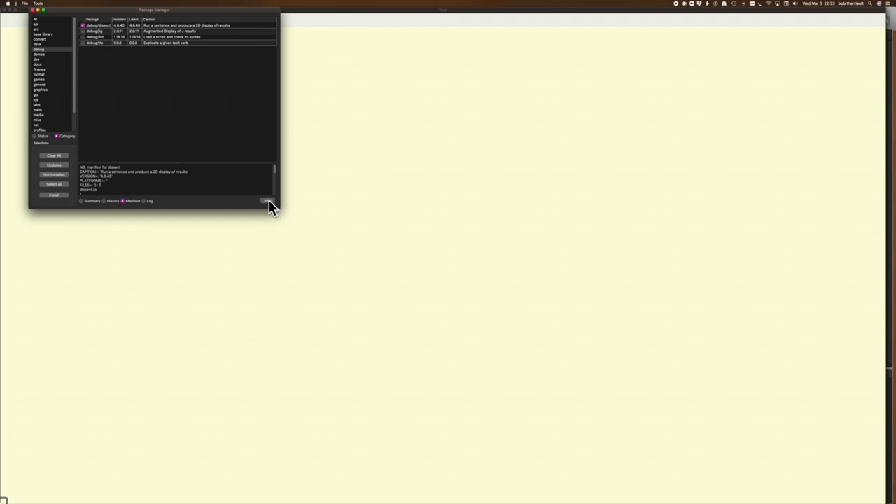